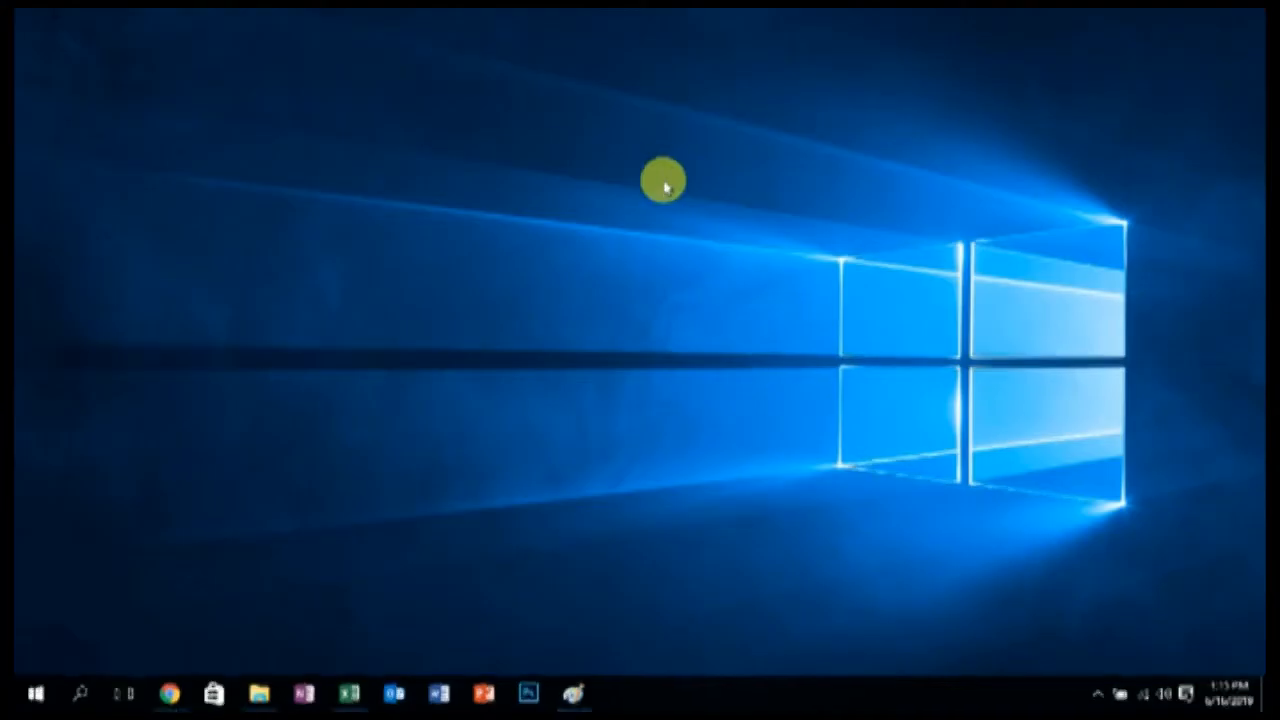
{"action": "mouse_move", "coordinate": [656, 372]}
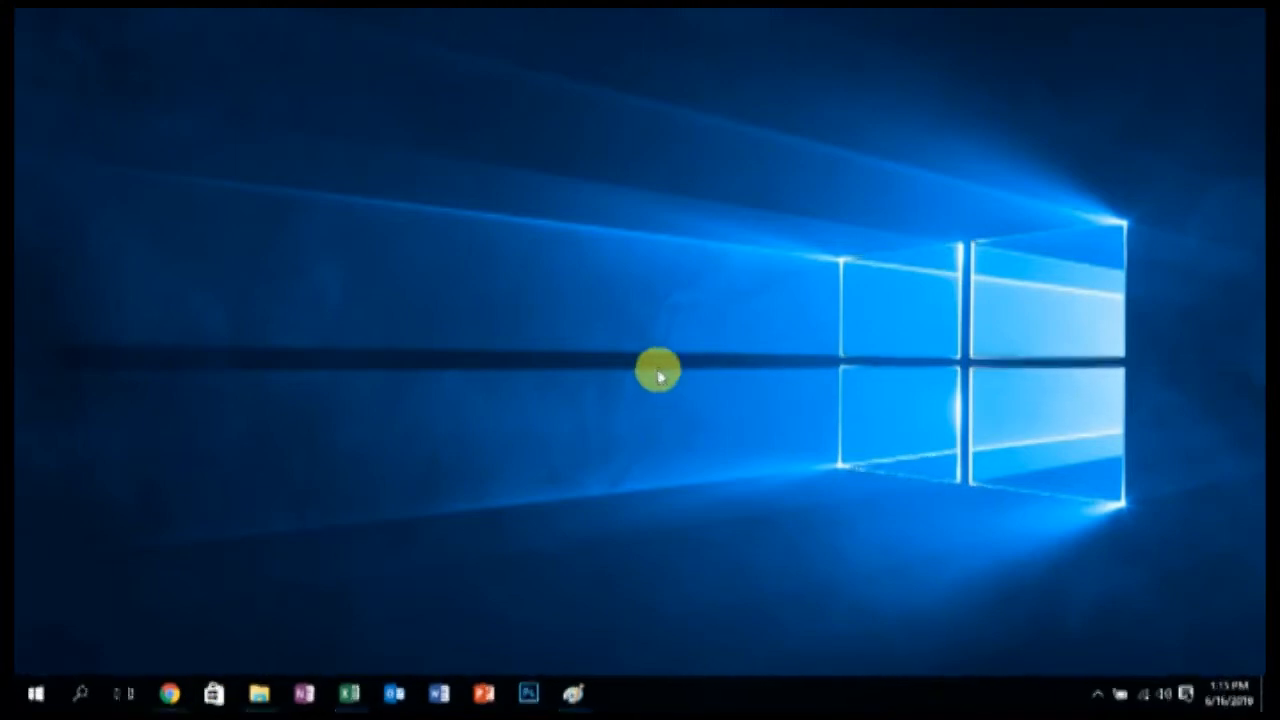
- Switch windows with Alt+Tab until the blank Excel workbook is back in front of the desktop
{"action": "key", "text": "alt+tab"}
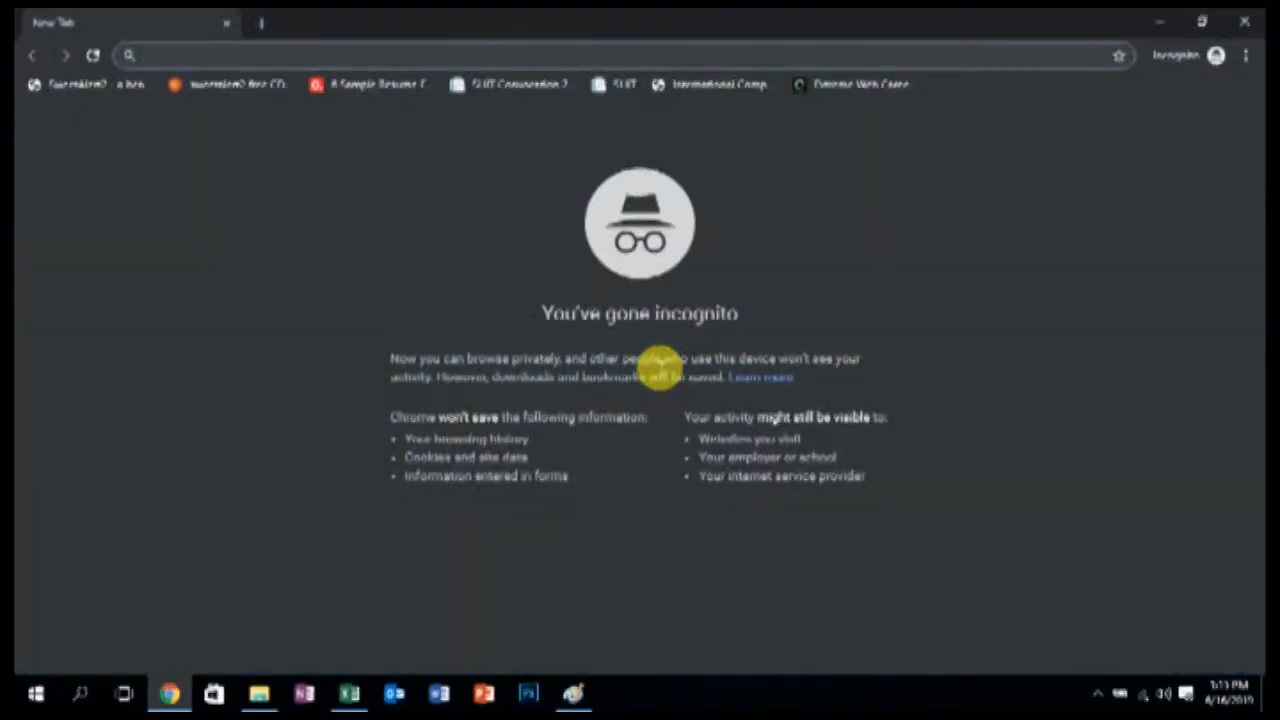
{"action": "left_click", "coordinate": [260, 692]}
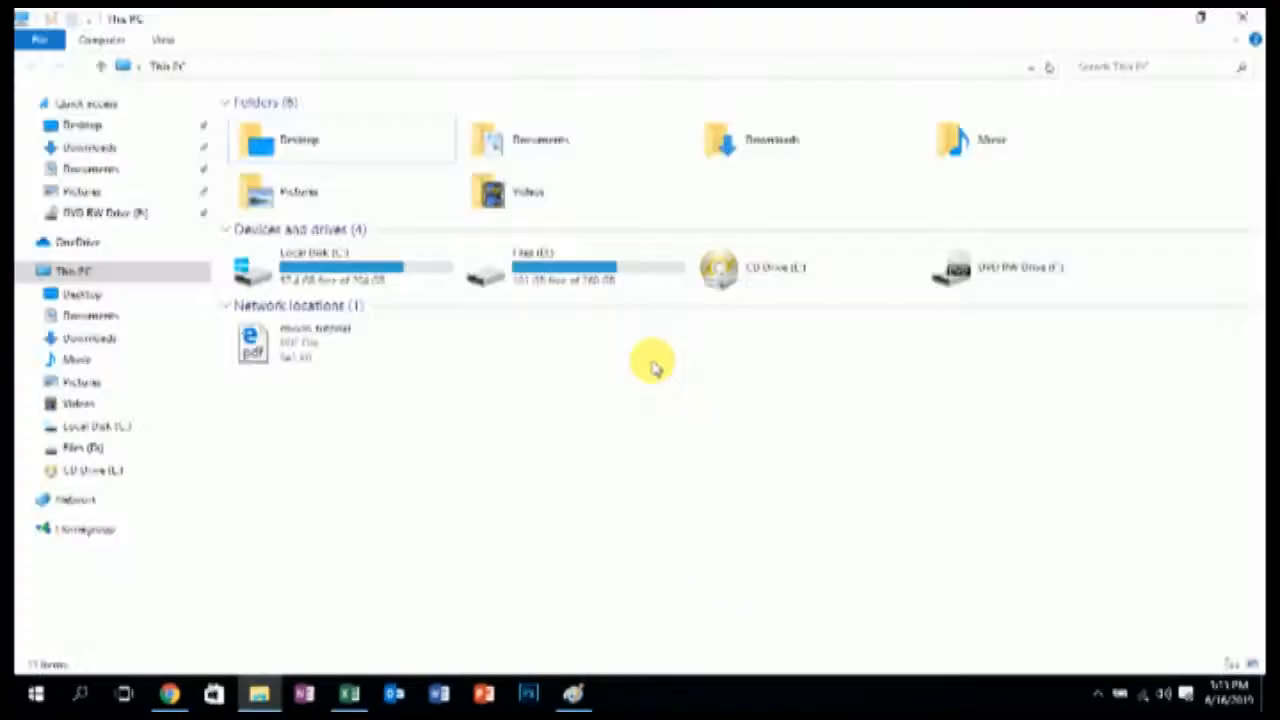
{"action": "left_click", "coordinate": [348, 692]}
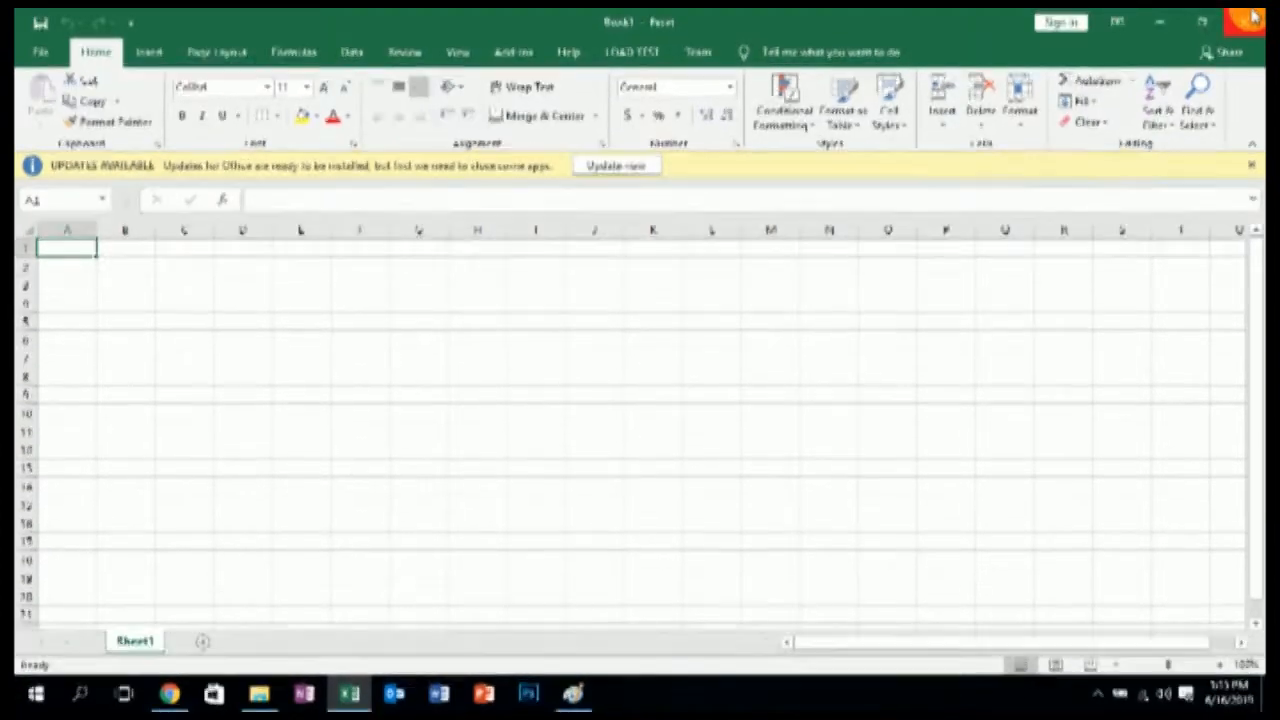
{"action": "left_click", "coordinate": [260, 692]}
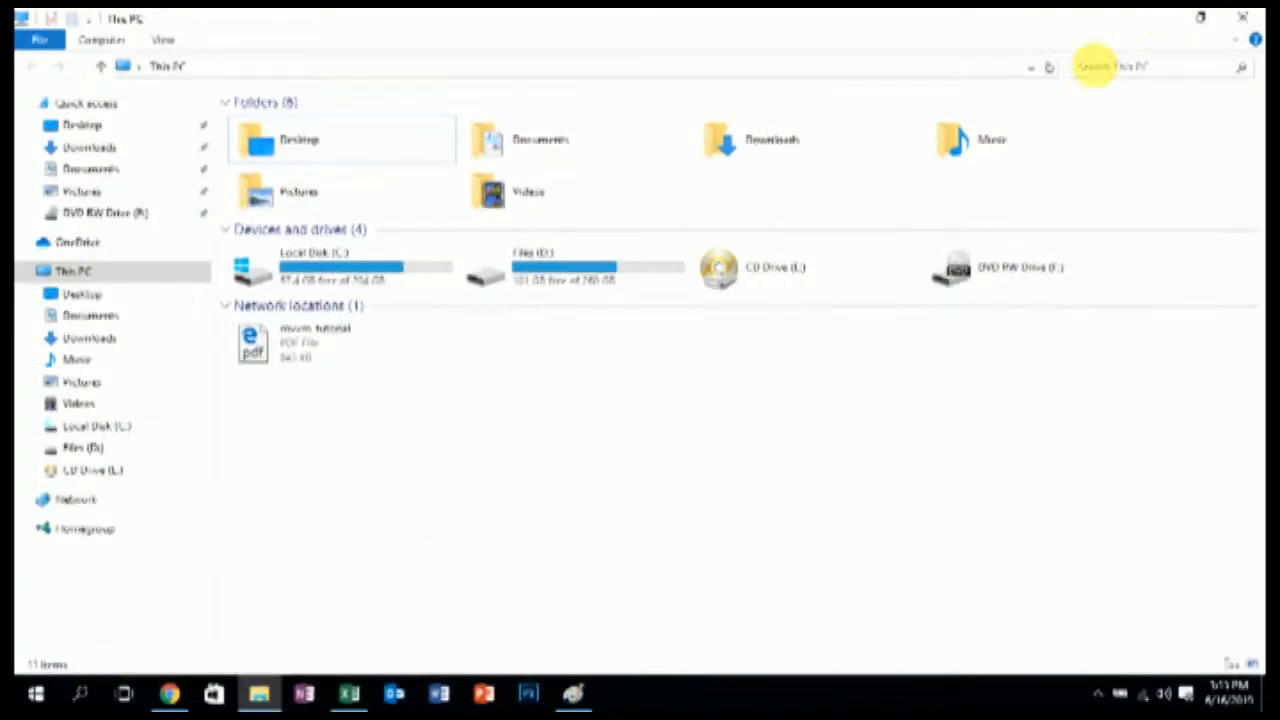
{"action": "left_click", "coordinate": [1242, 16]}
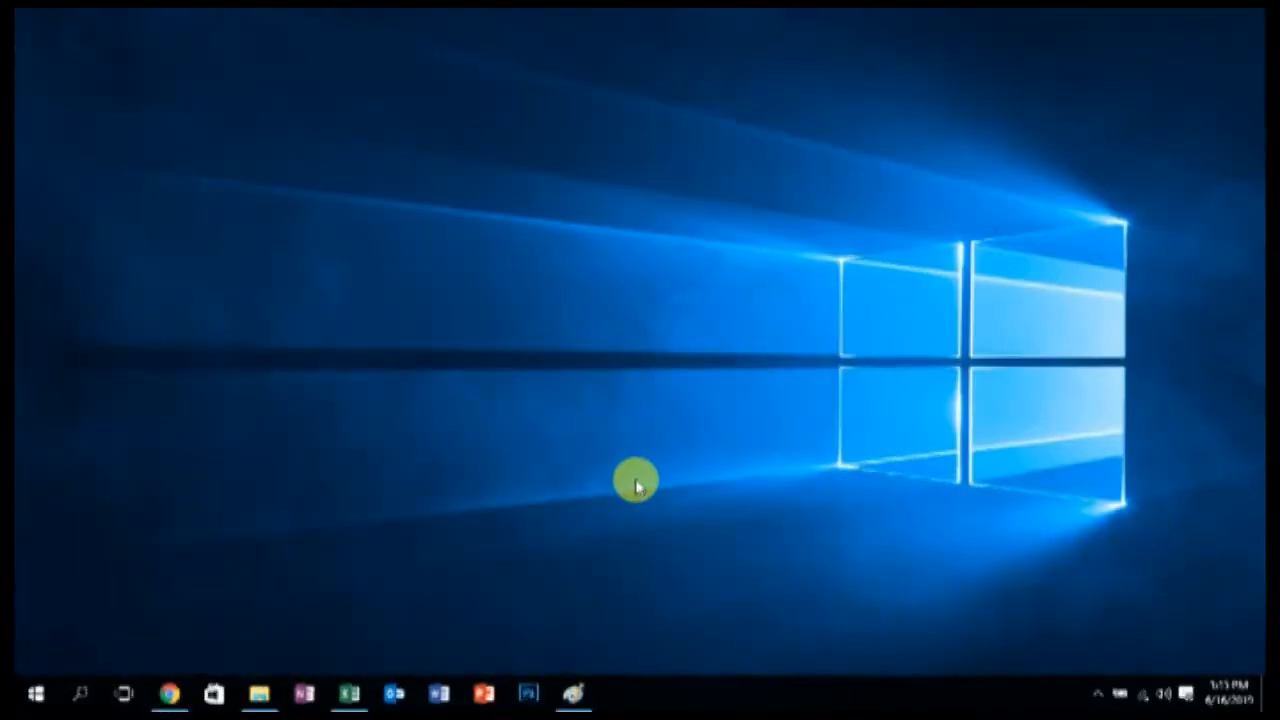
{"action": "key", "text": "alt+tab"}
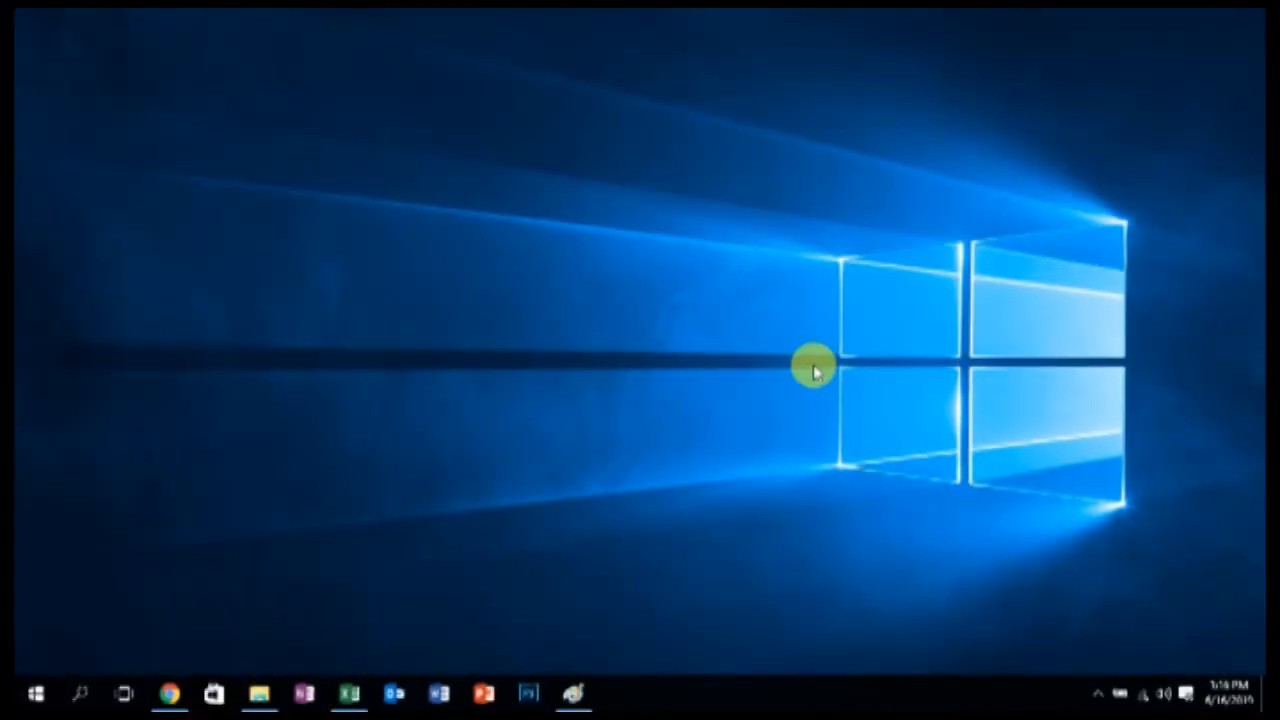
{"action": "key", "text": "alt+tab"}
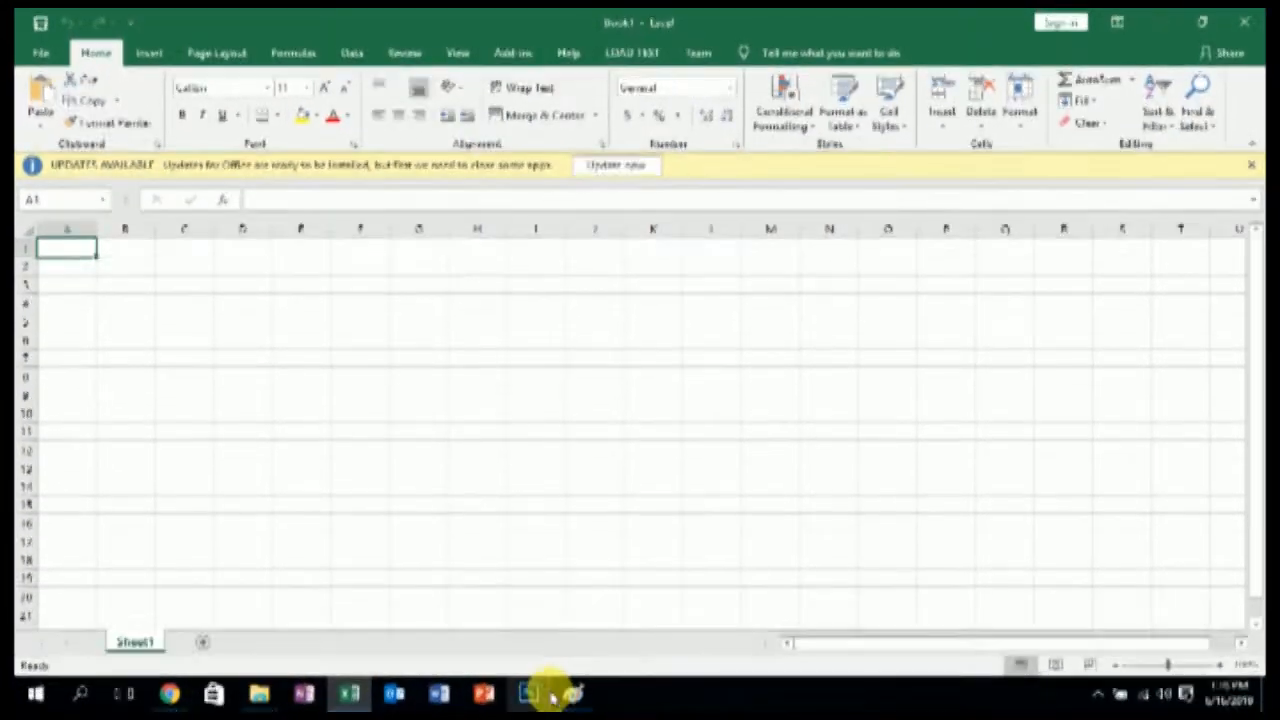
- Paste the captured Excel screenshot into a new Paint picture, start Save As, then close Paint
{"action": "left_click", "coordinate": [572, 692]}
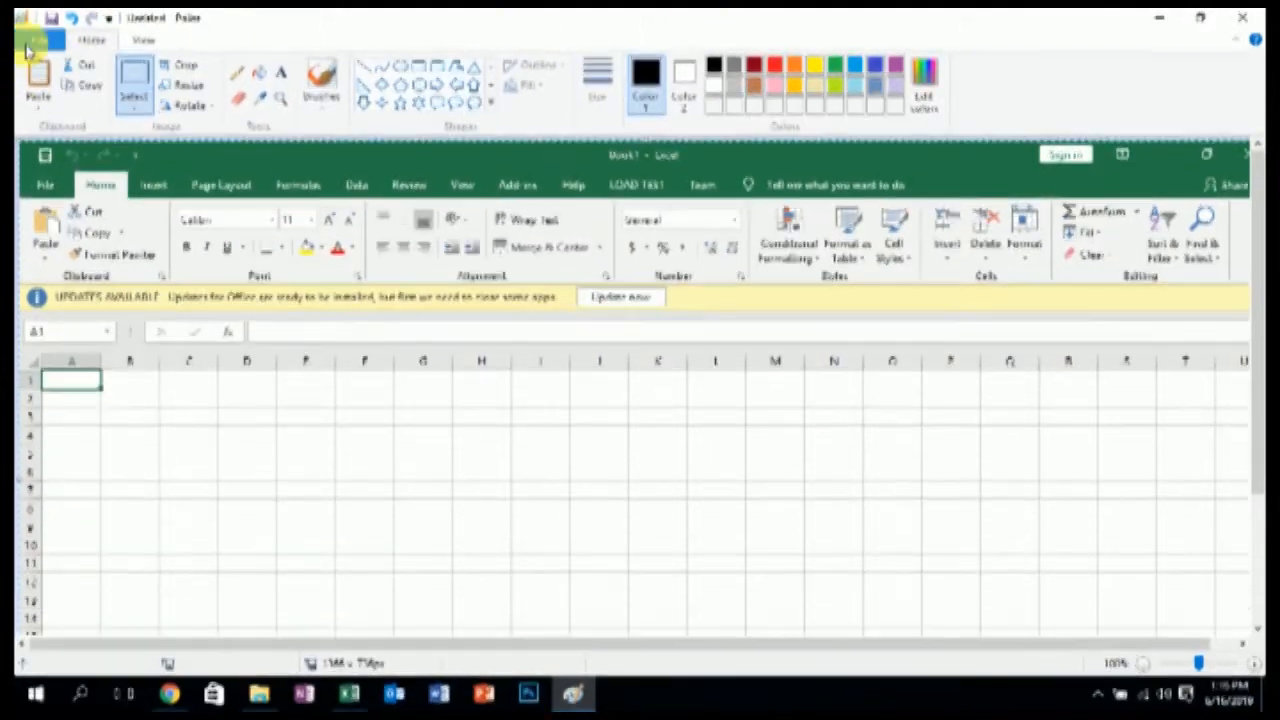
{"action": "left_click", "coordinate": [38, 40]}
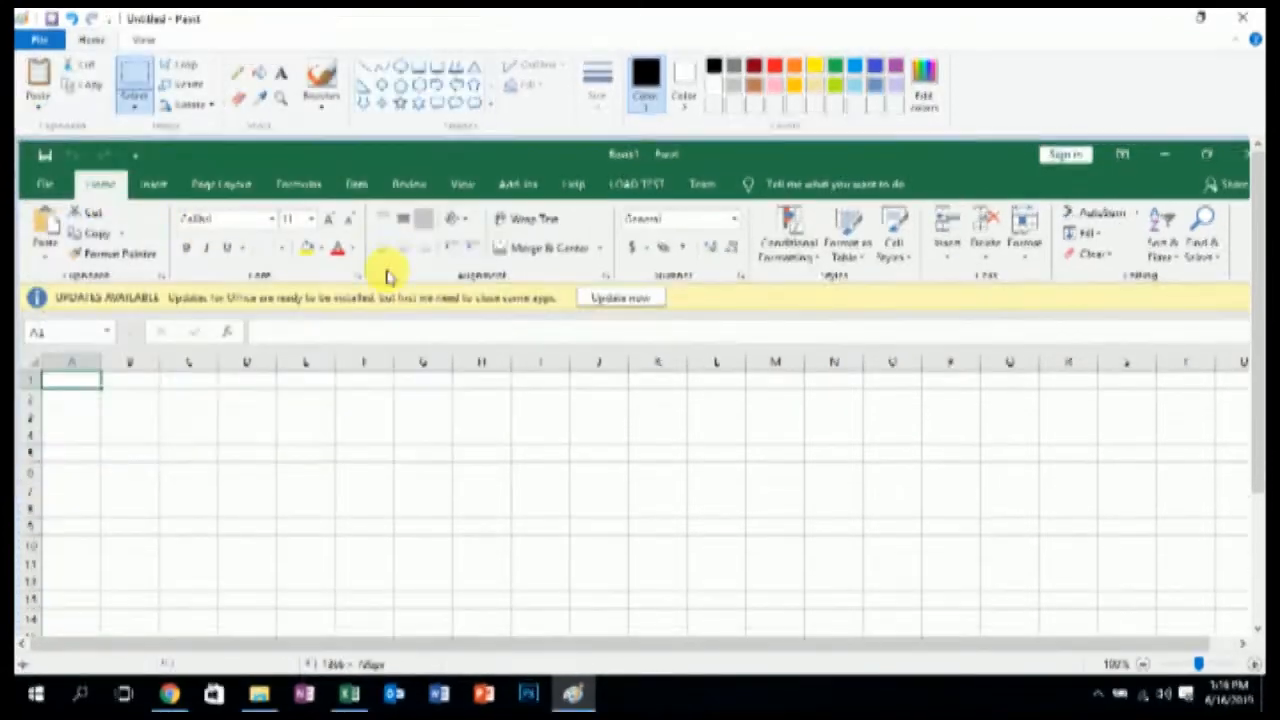
{"action": "left_click", "coordinate": [700, 476]}
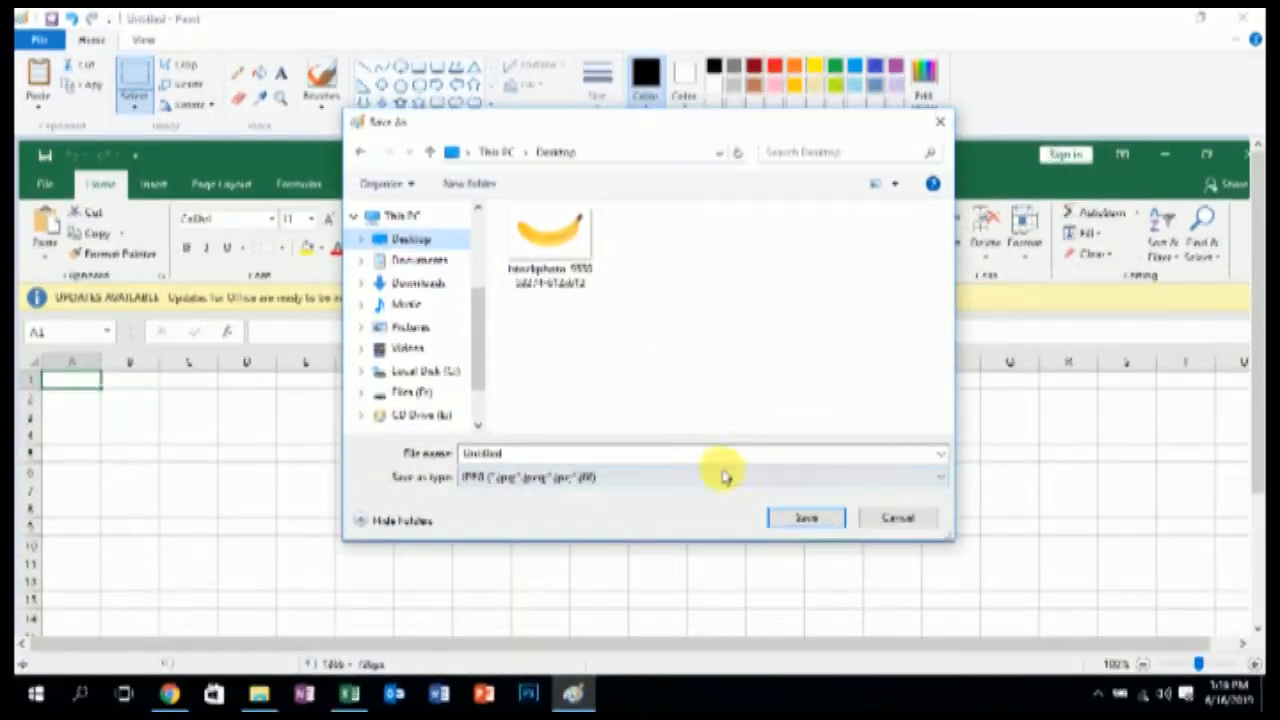
{"action": "left_click", "coordinate": [896, 516]}
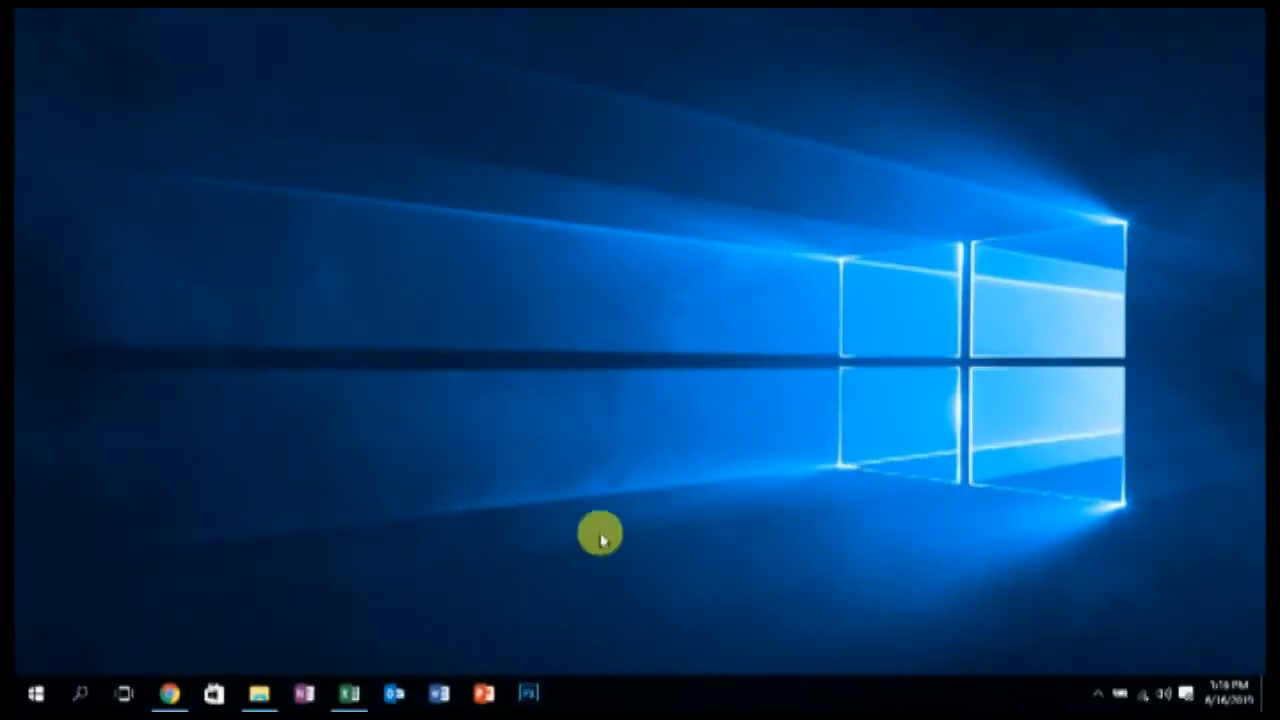
{"action": "mouse_move", "coordinate": [762, 524]}
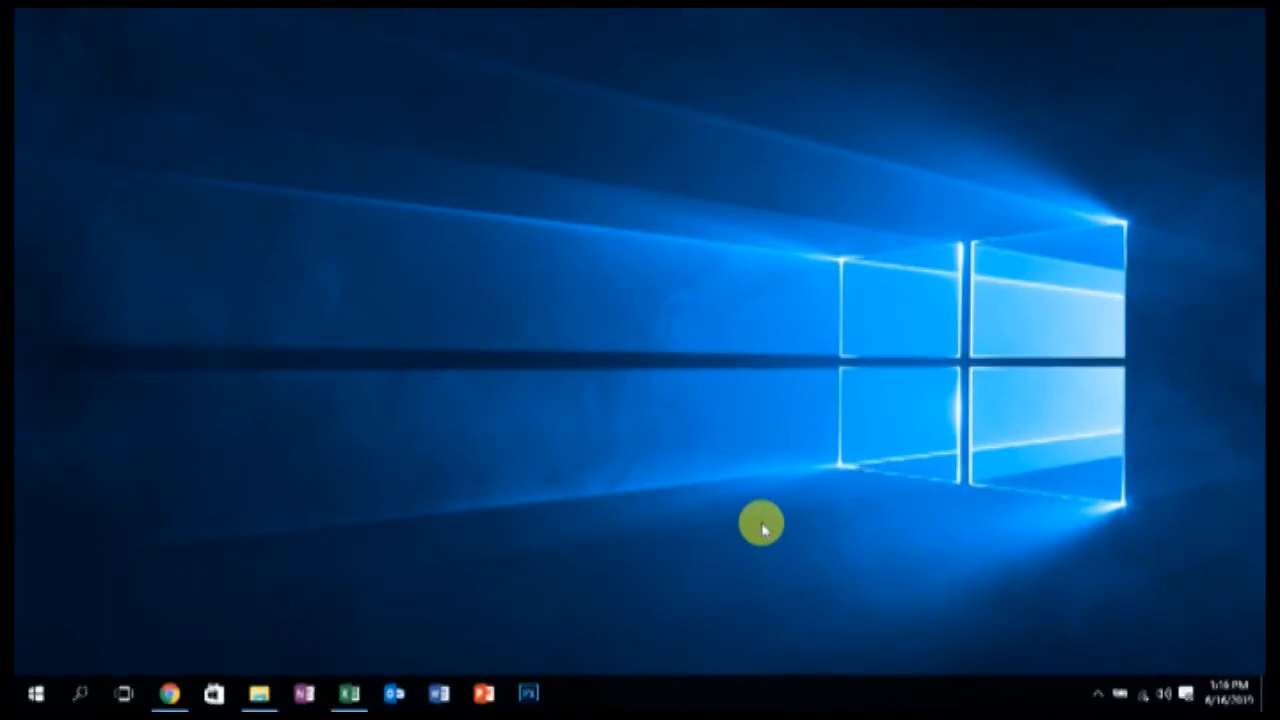
- Bring up the Ctrl+Alt+Delete security options screen with Lock, Sign out and Task Manager
{"action": "key", "text": "ctrl+alt+delete"}
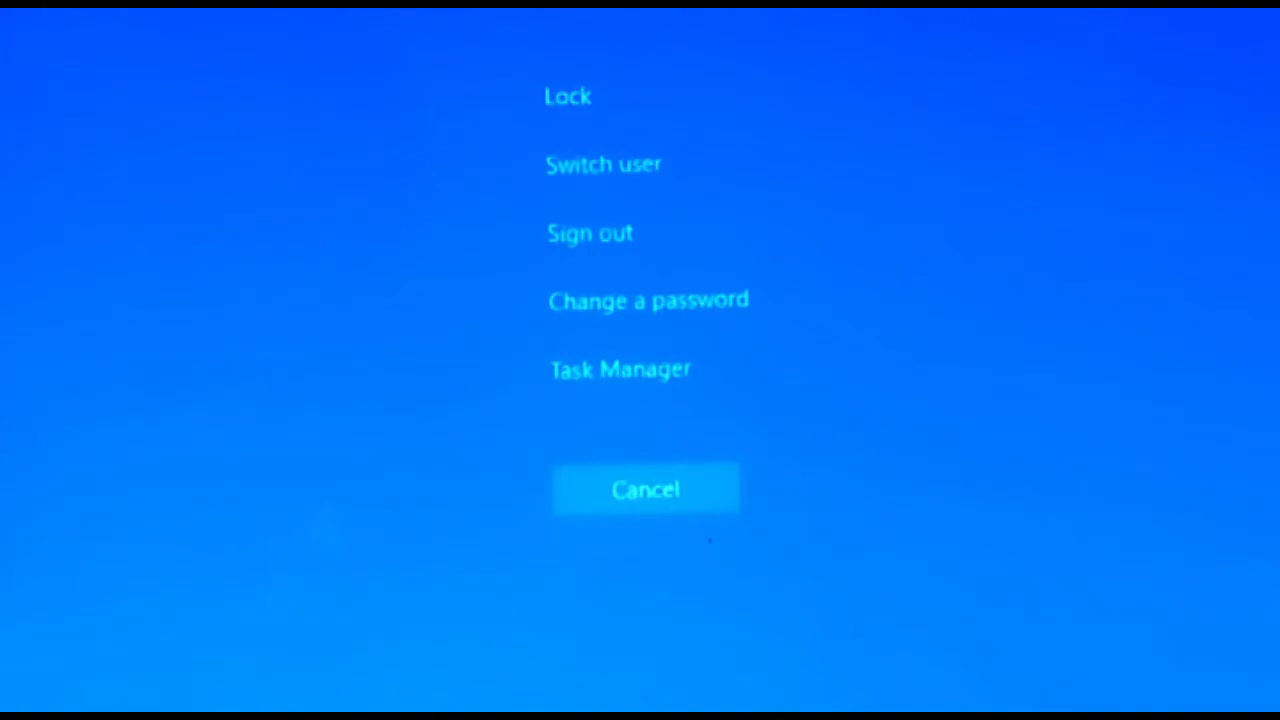
- Reopen the security options screen and launch Task Manager from it
{"action": "left_click", "coordinate": [644, 488]}
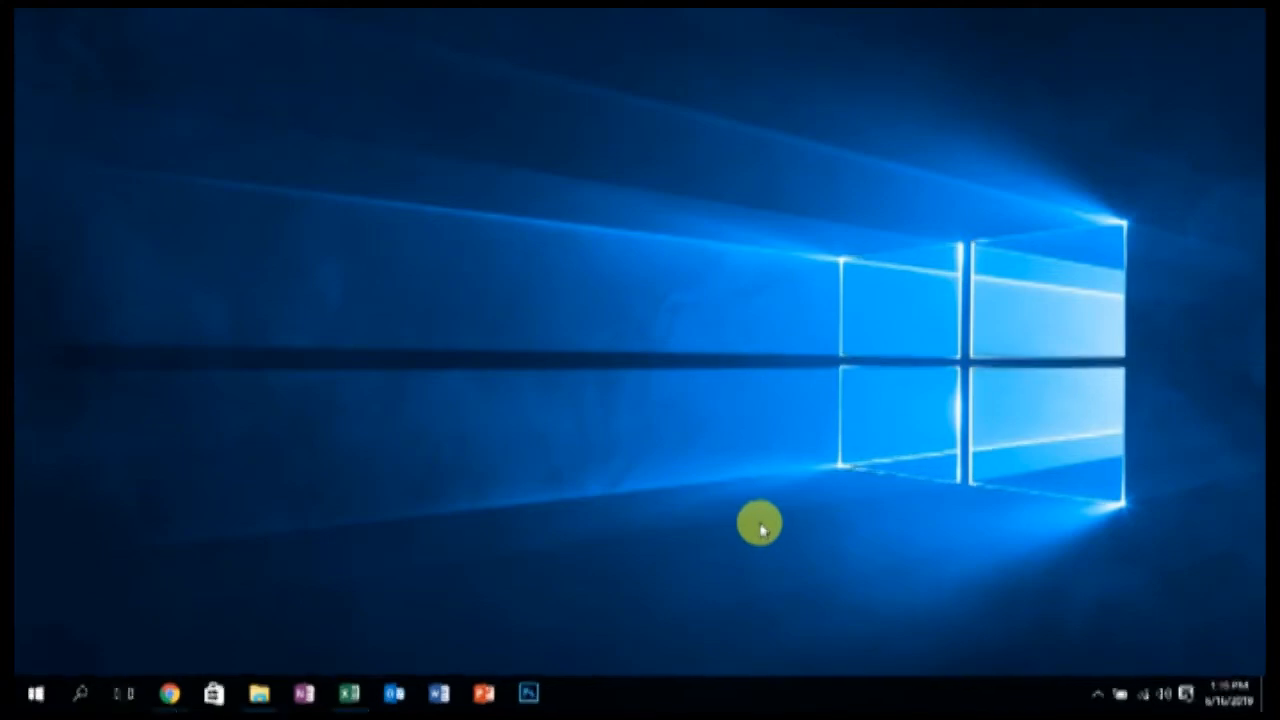
{"action": "key", "text": "ctrl+alt+delete"}
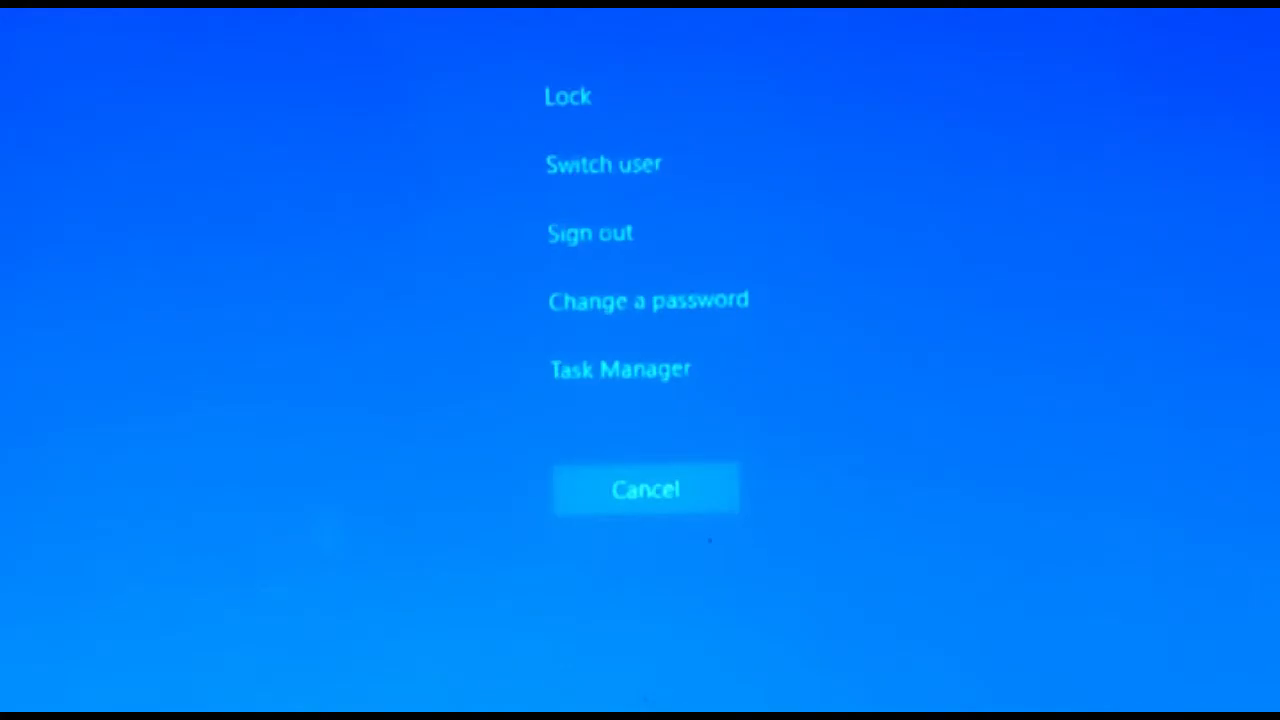
{"action": "left_click", "coordinate": [620, 368]}
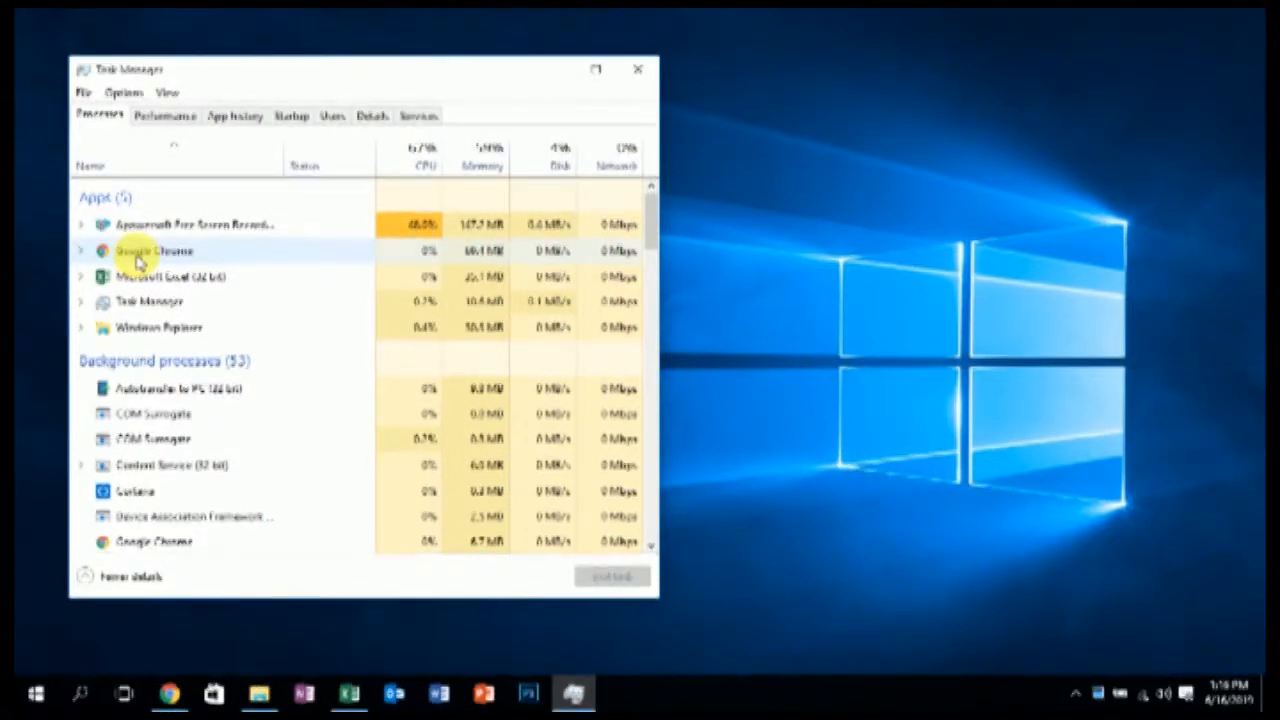
- End the running Google Chrome app in Task Manager, then close Task Manager
{"action": "left_click", "coordinate": [612, 576]}
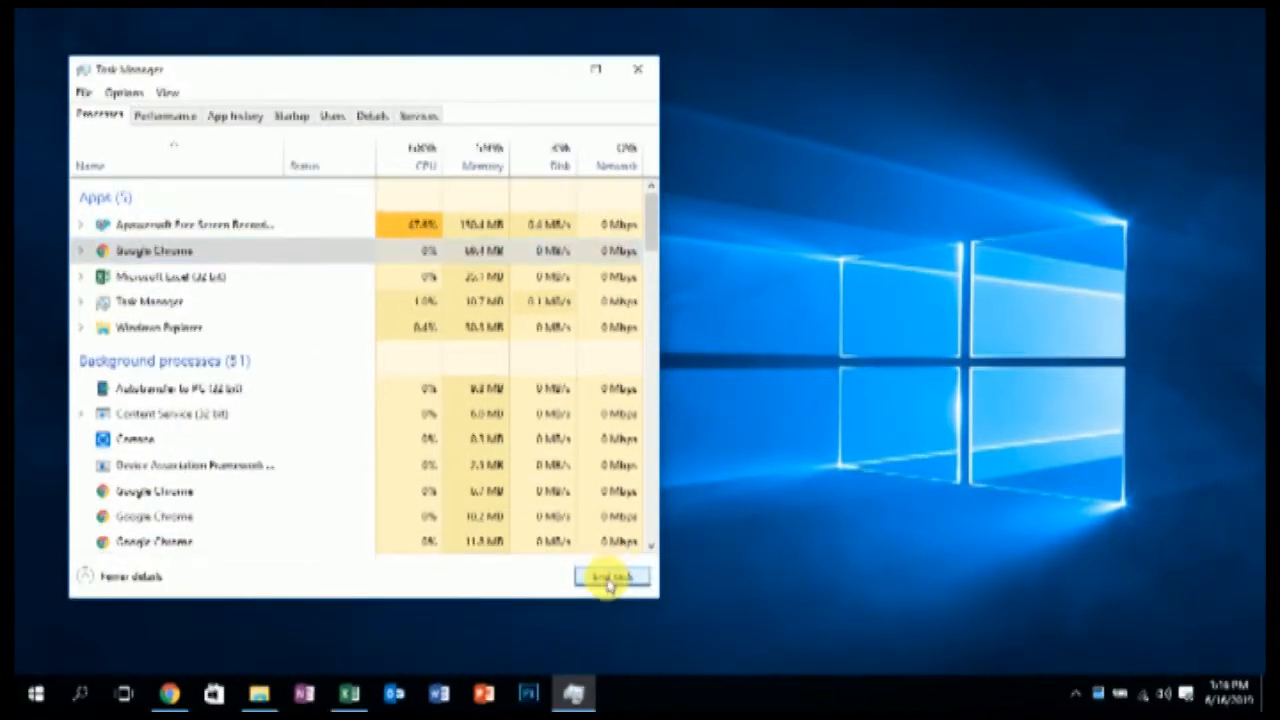
{"action": "left_click", "coordinate": [612, 576]}
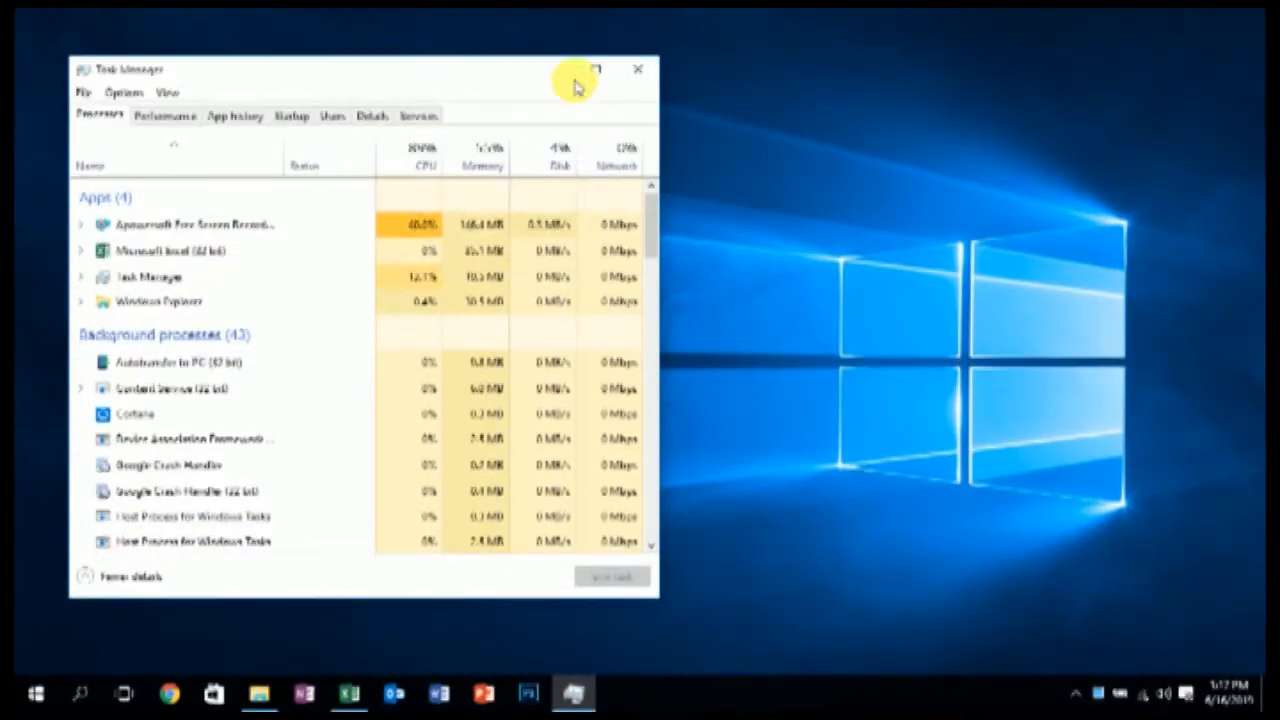
{"action": "left_click", "coordinate": [636, 68]}
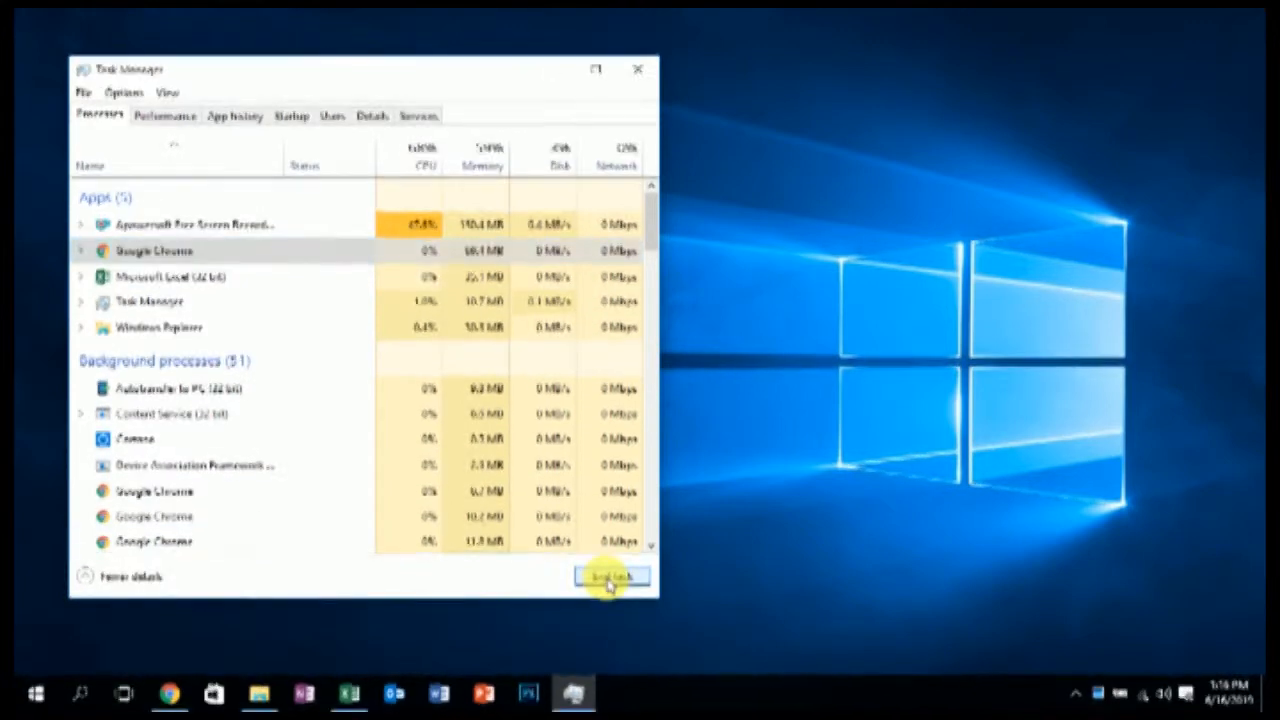
{"action": "left_click", "coordinate": [612, 576]}
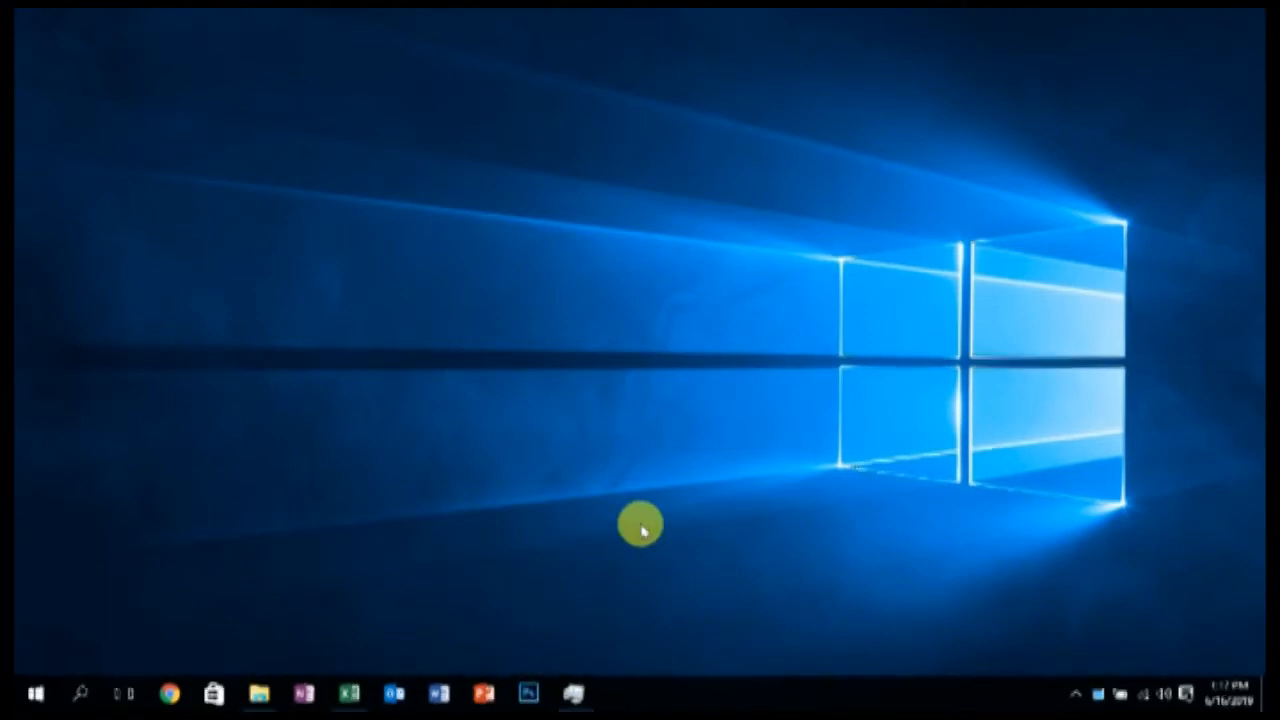
{"action": "mouse_move", "coordinate": [580, 670]}
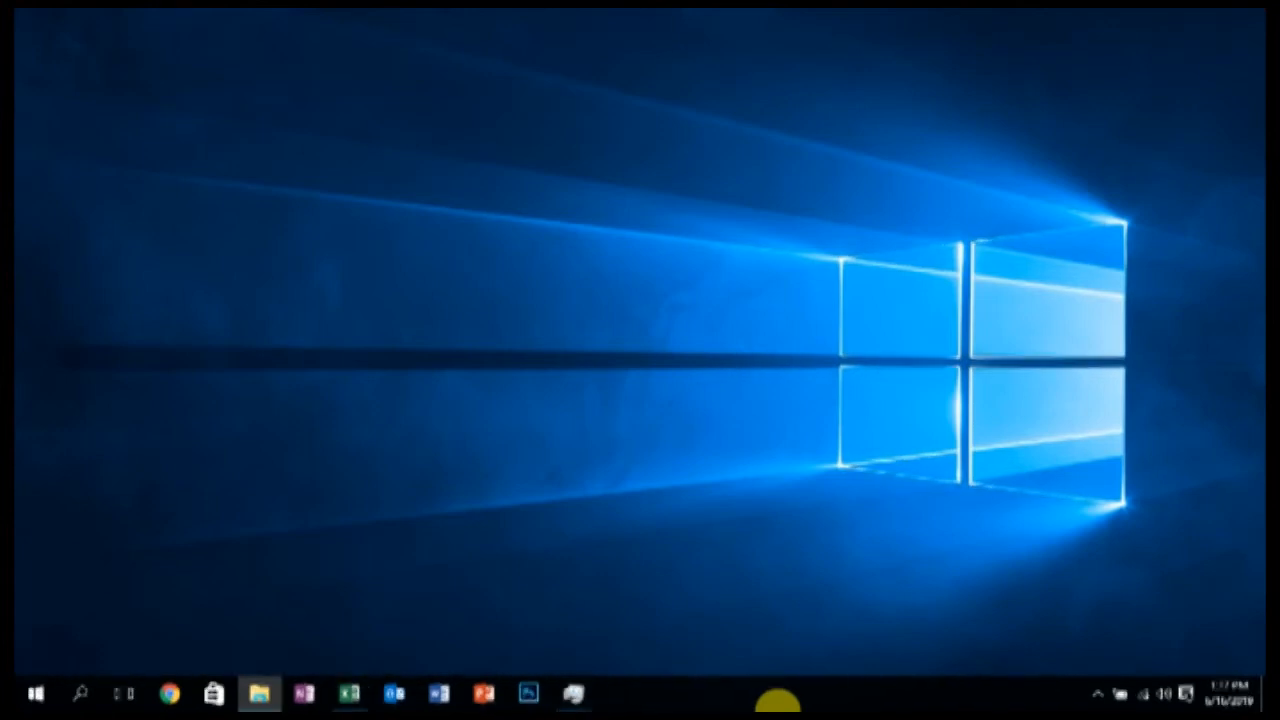
{"action": "left_click", "coordinate": [260, 692]}
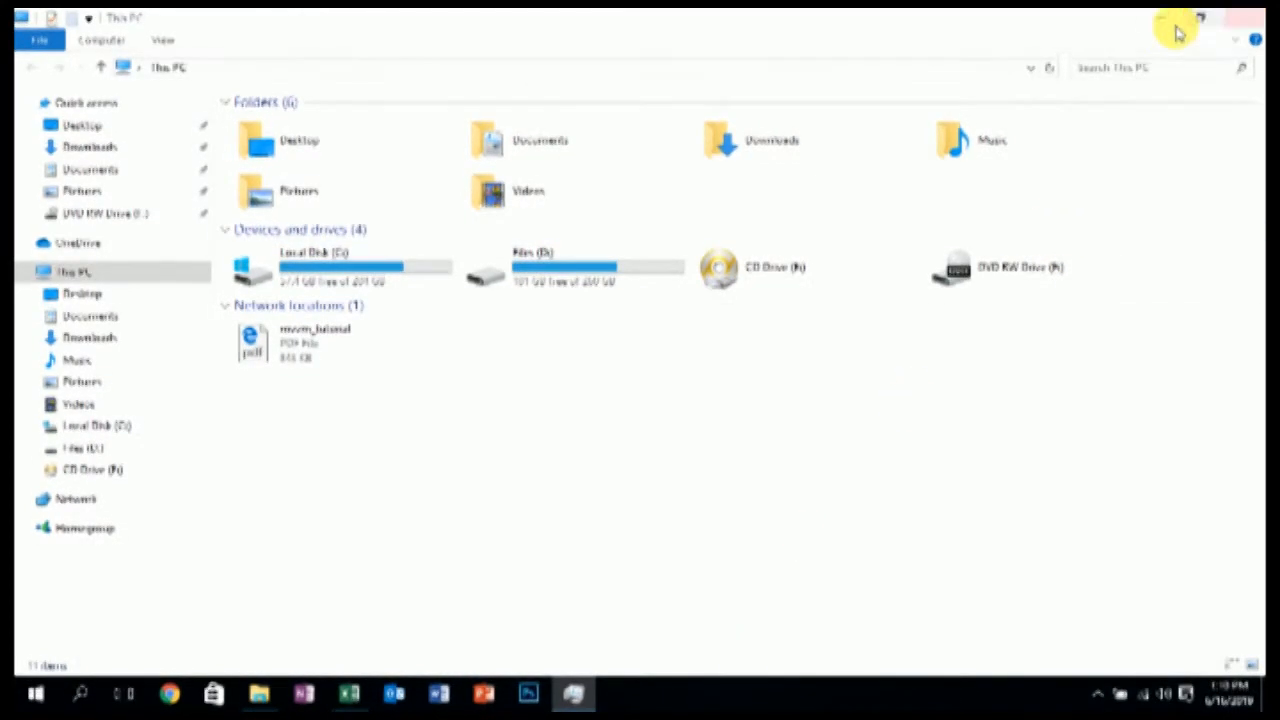
{"action": "left_click", "coordinate": [348, 692]}
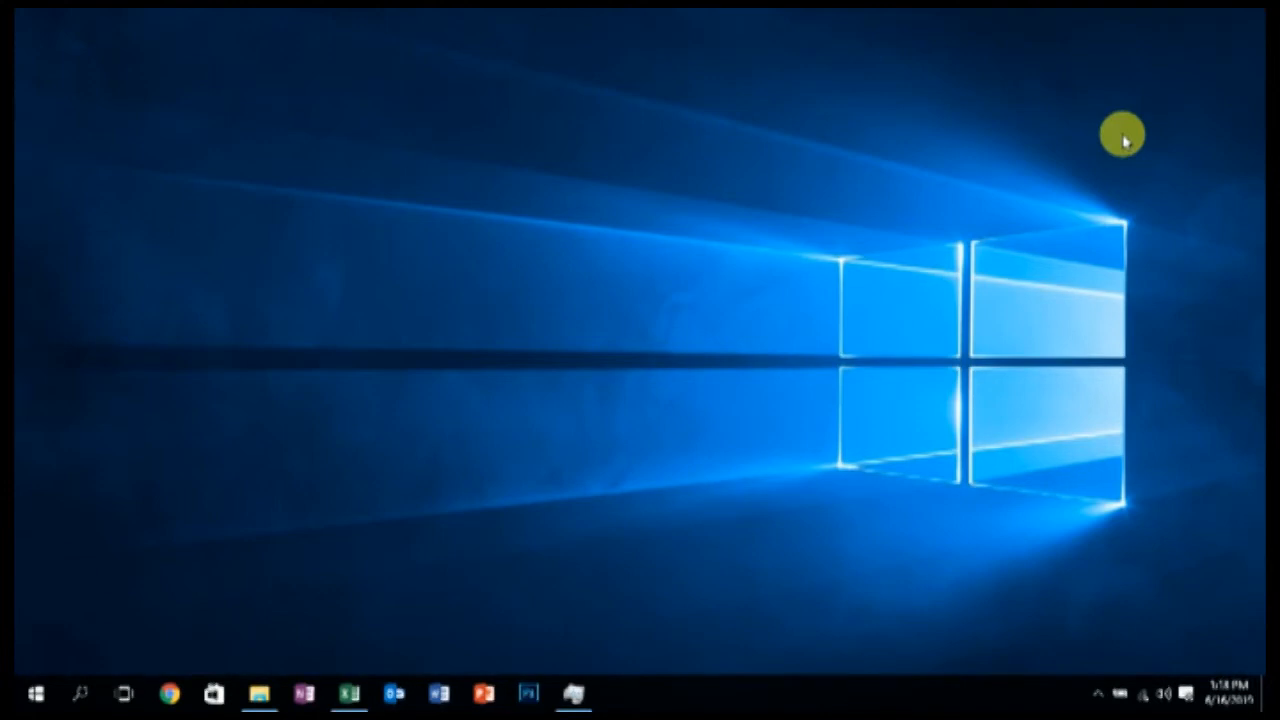
{"action": "mouse_move", "coordinate": [260, 692]}
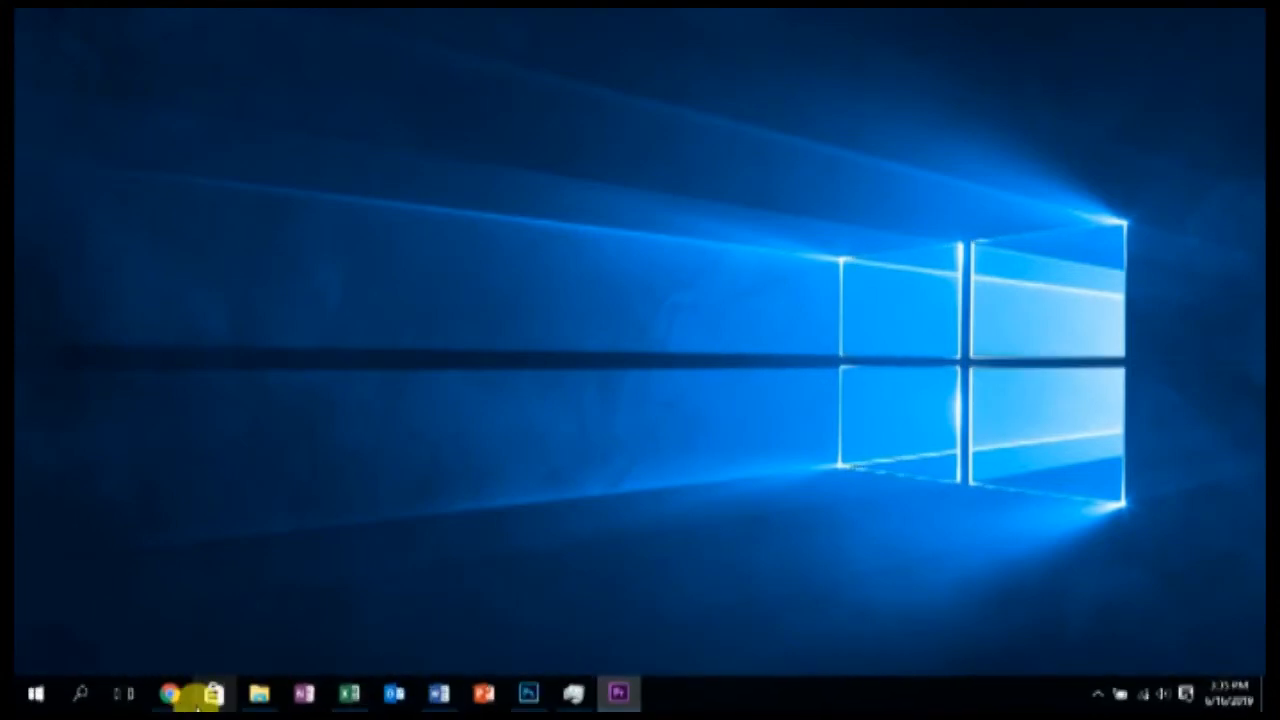
{"action": "left_click", "coordinate": [168, 692]}
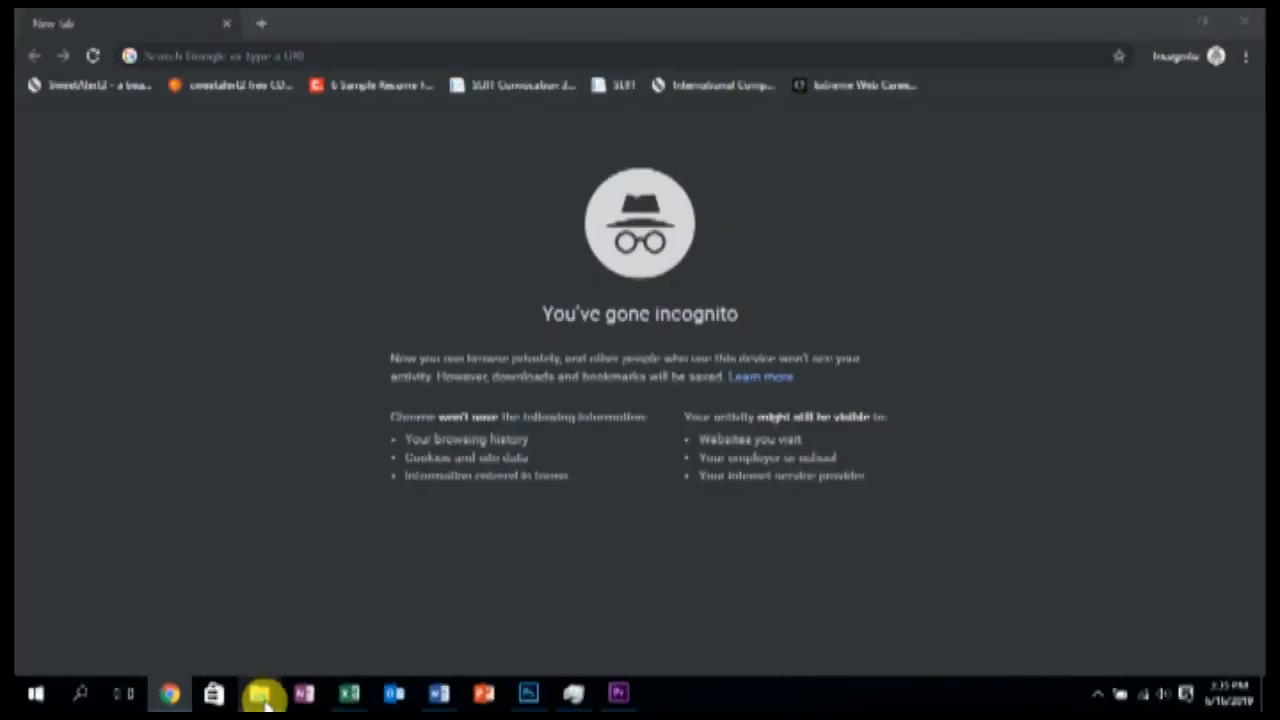
{"action": "left_click", "coordinate": [260, 692]}
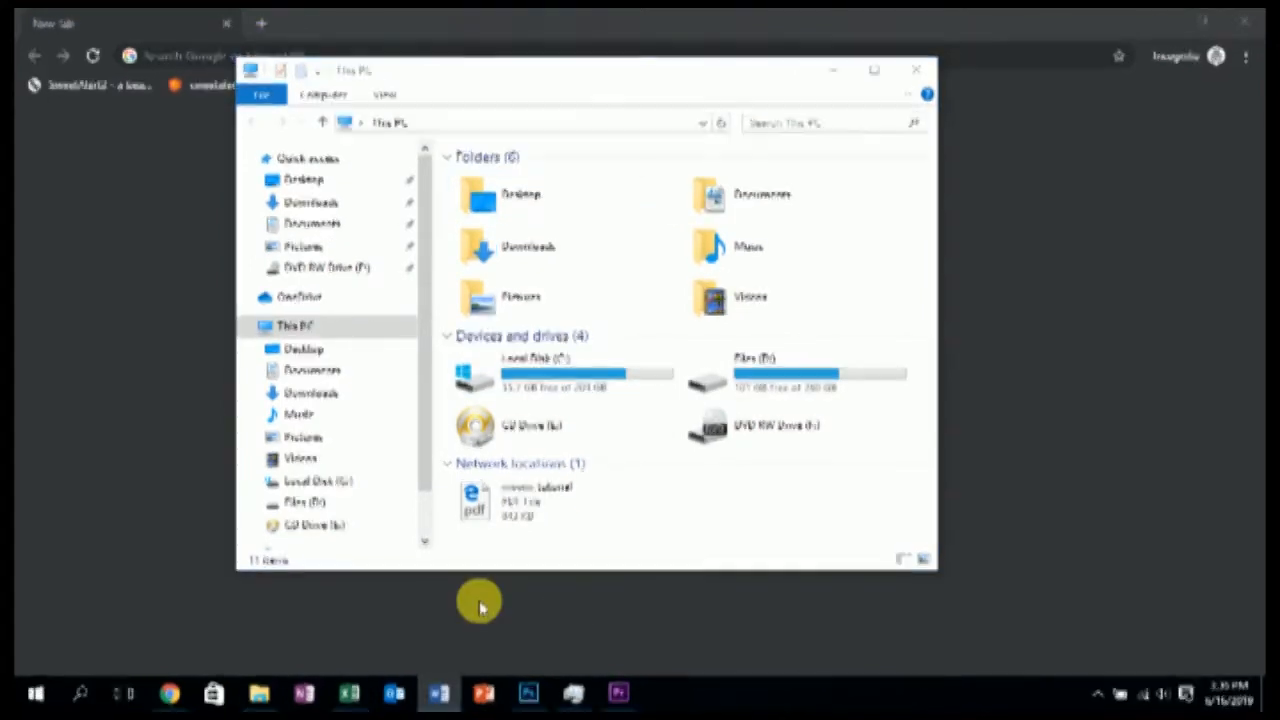
{"action": "left_click", "coordinate": [438, 692]}
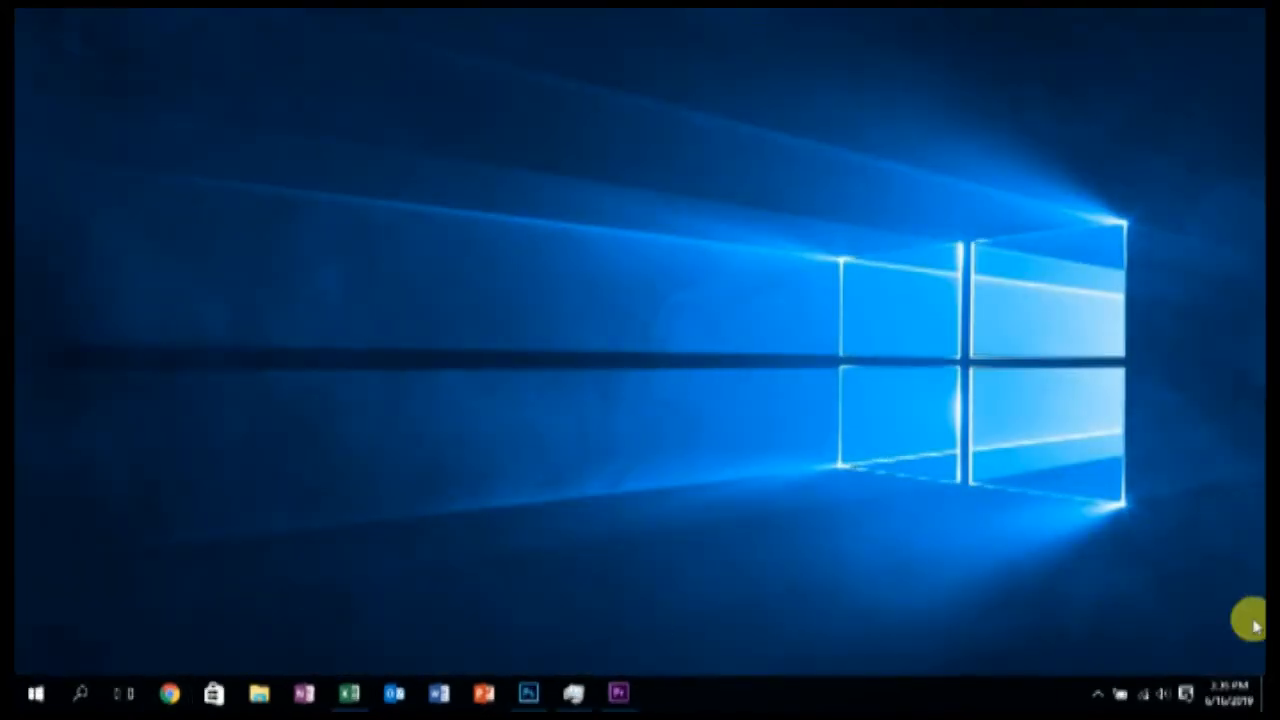
- Browse This PC > Pictures in File Explorer, looking into the Screenshots folder and back
{"action": "left_click", "coordinate": [256, 692]}
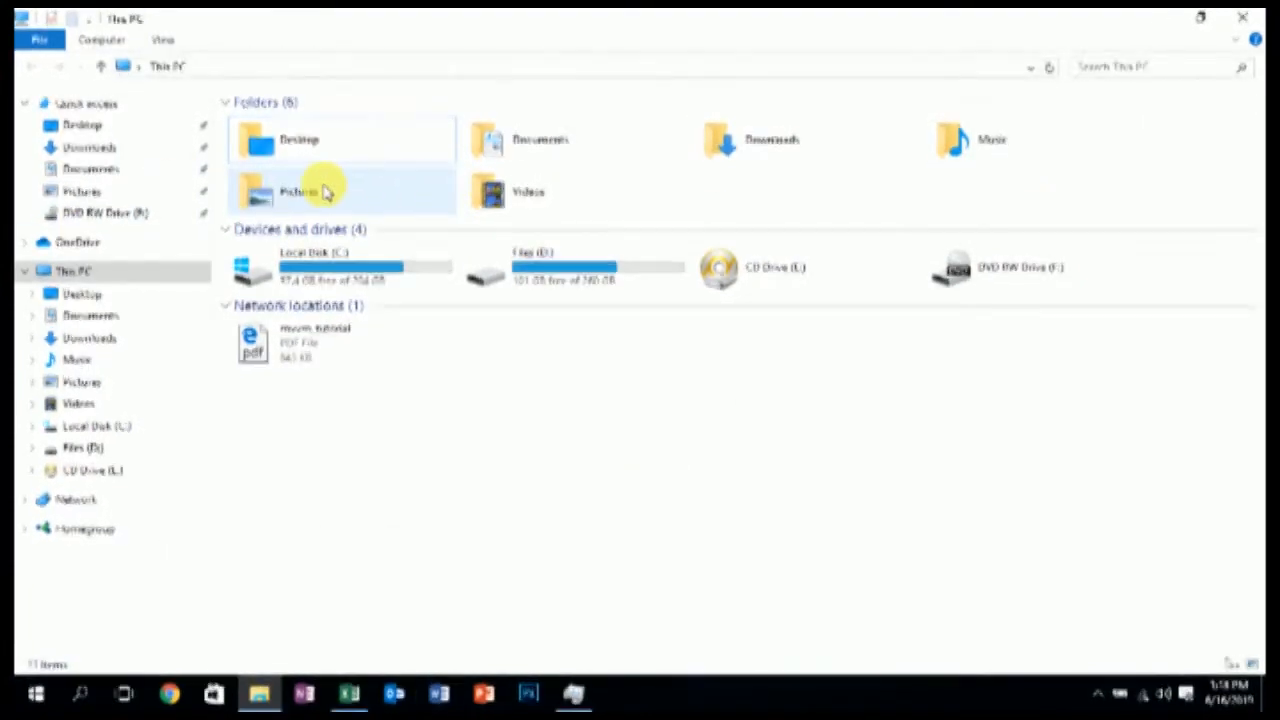
{"action": "double_click", "coordinate": [300, 190]}
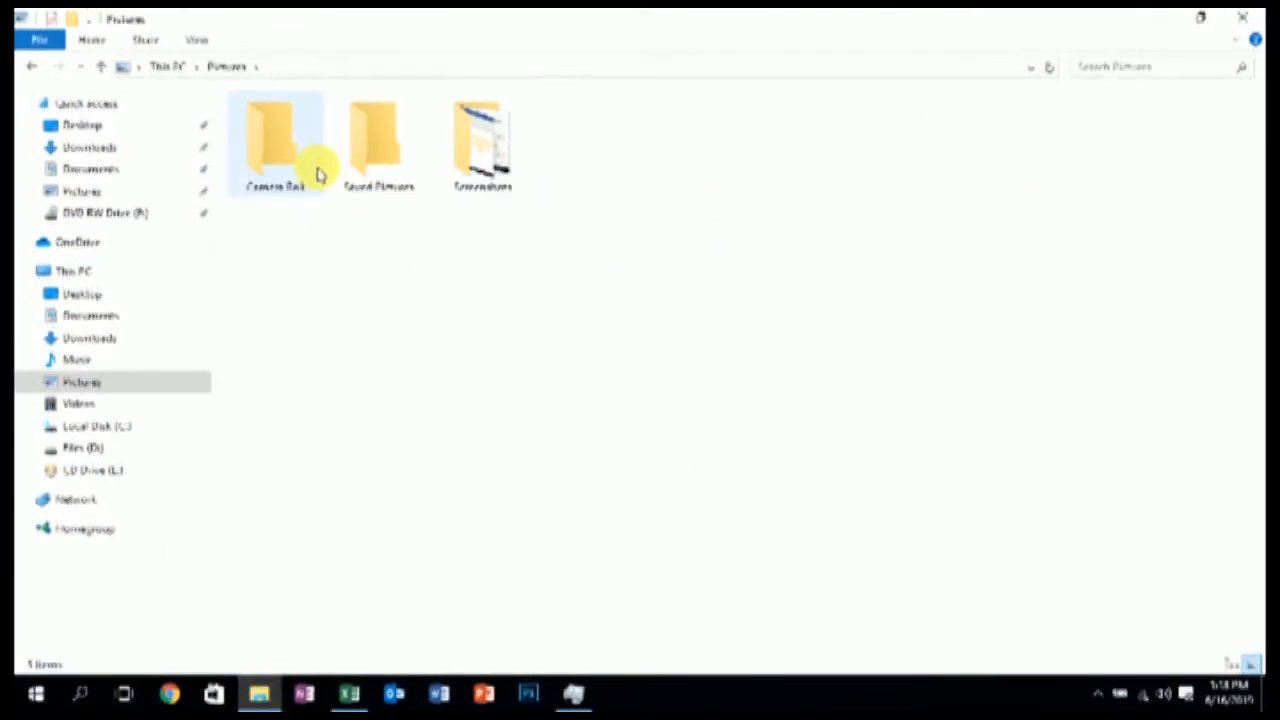
{"action": "double_click", "coordinate": [482, 140]}
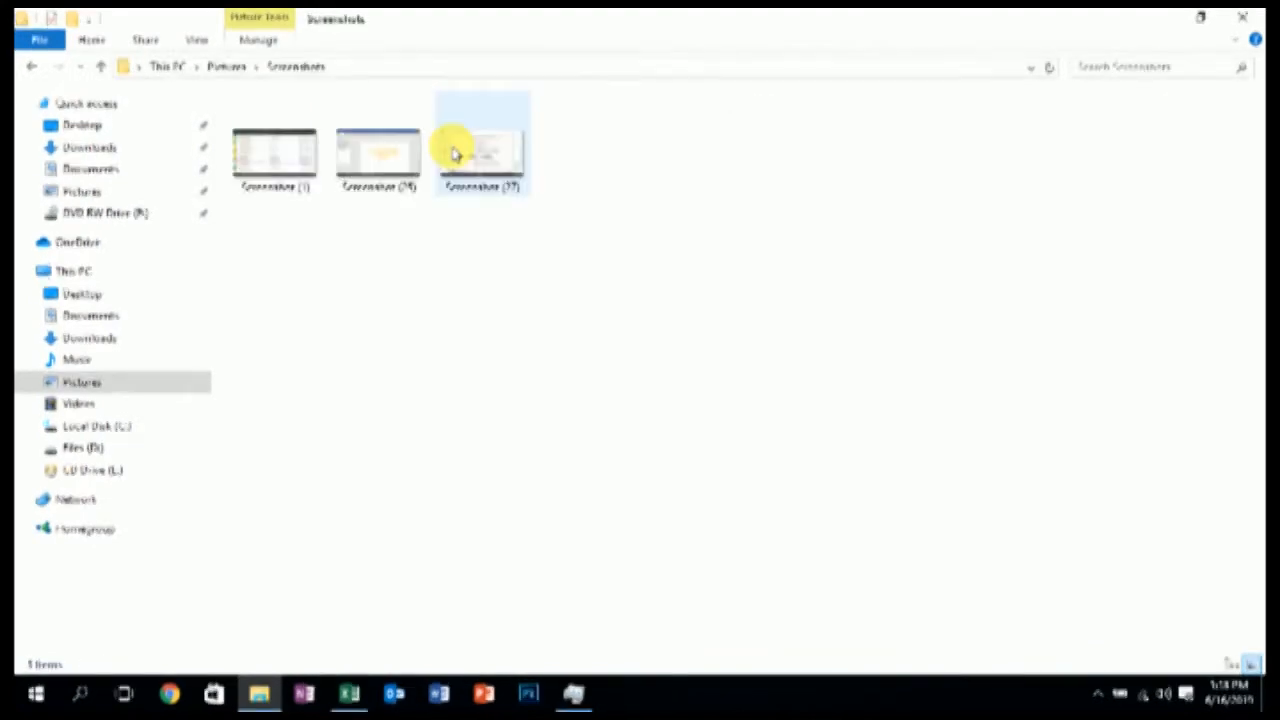
{"action": "left_click", "coordinate": [276, 156]}
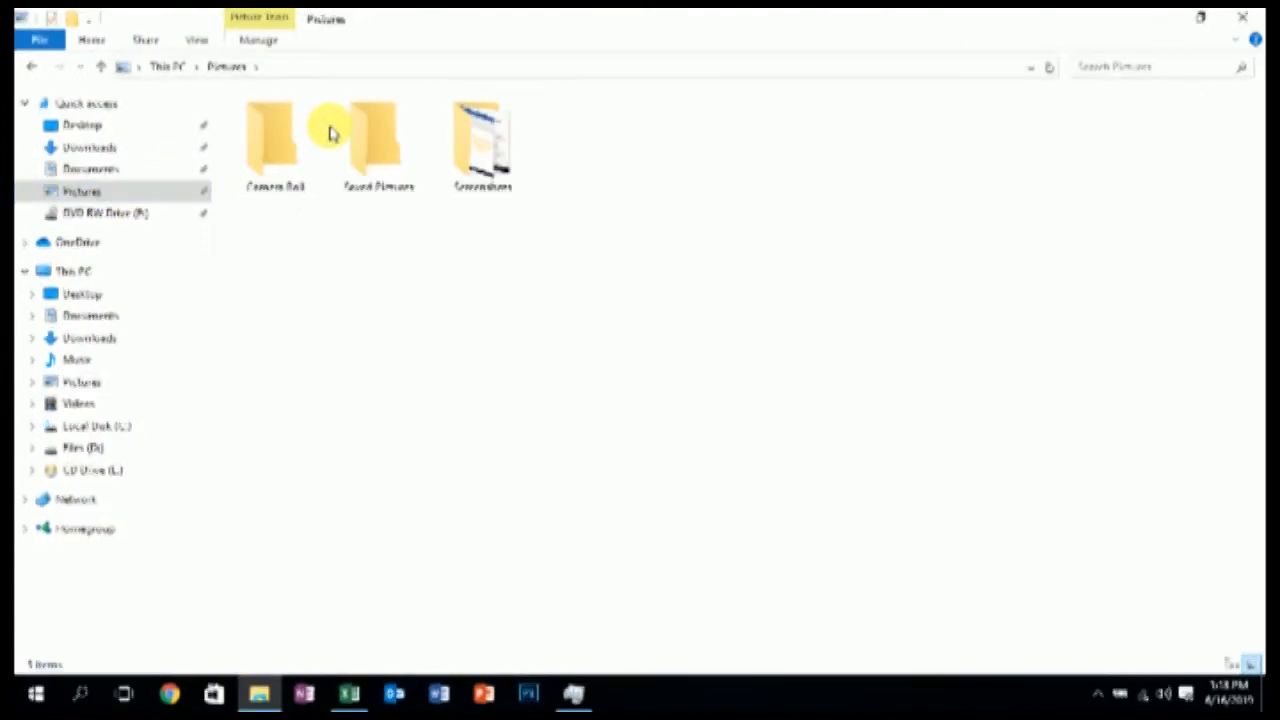
{"action": "double_click", "coordinate": [274, 140]}
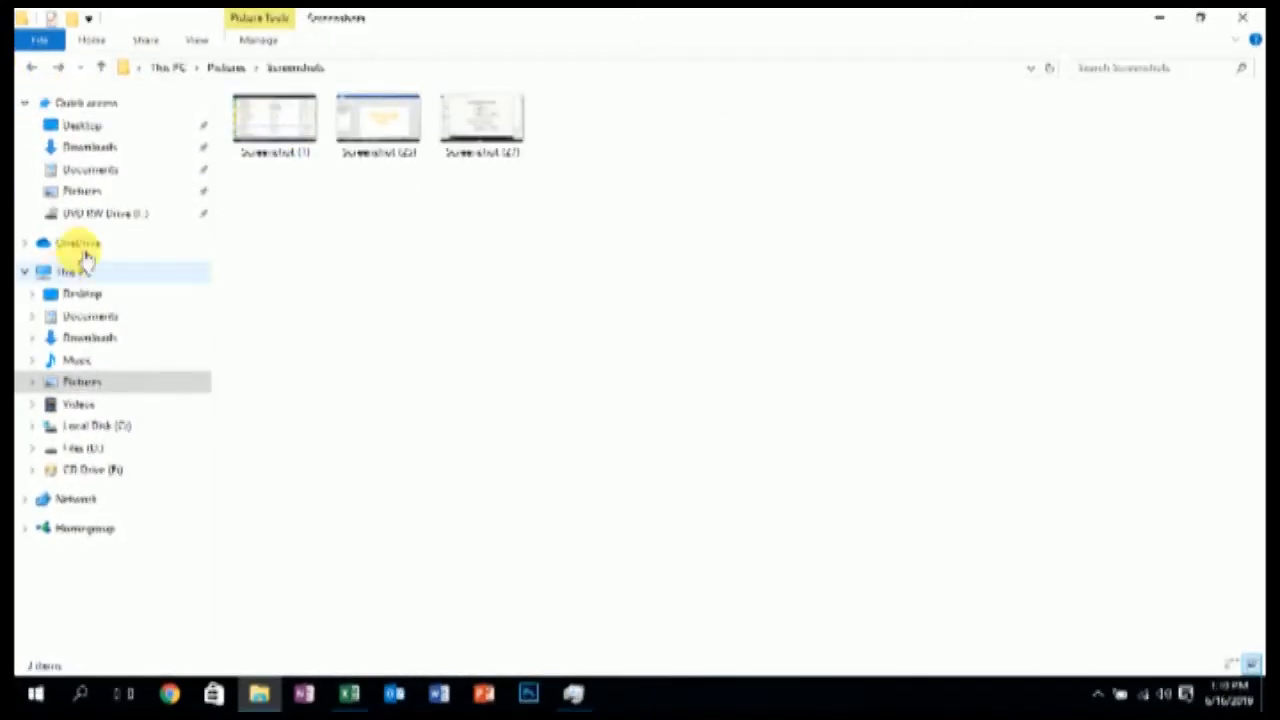
{"action": "mouse_move", "coordinate": [152, 564]}
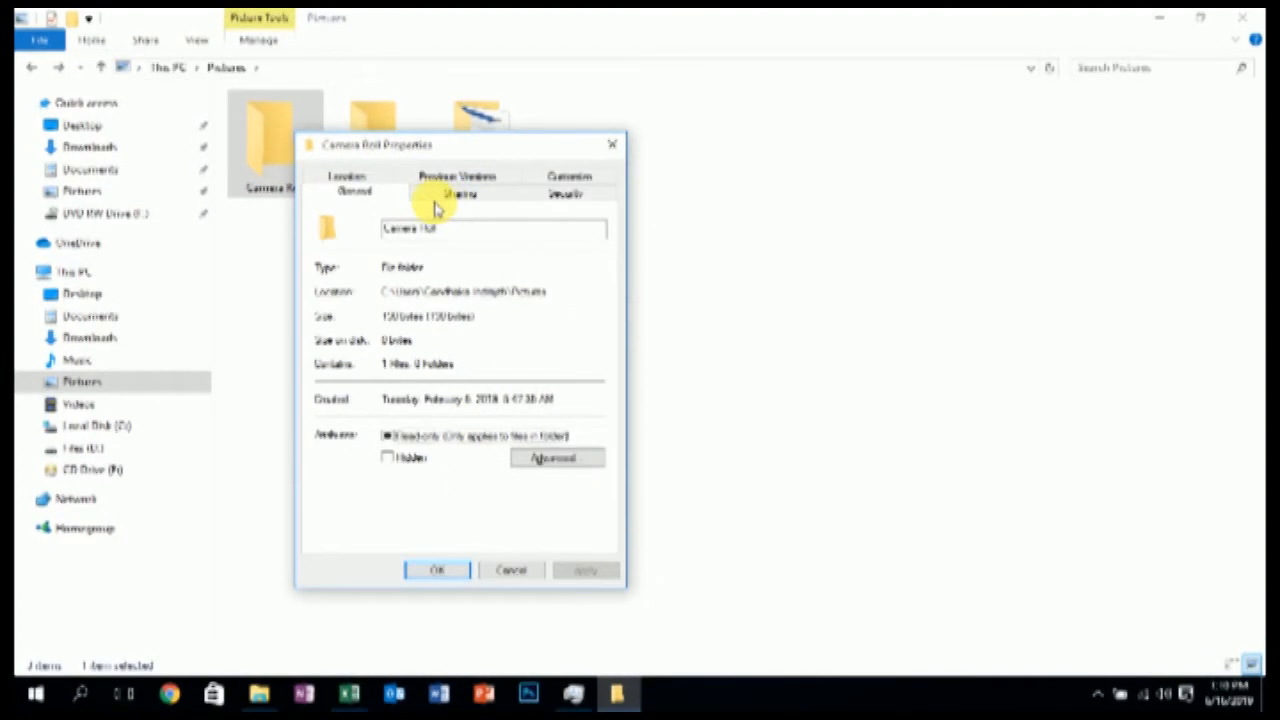
- Show the Camera Roll folder's properties on the Customize tab
{"action": "left_click", "coordinate": [568, 180]}
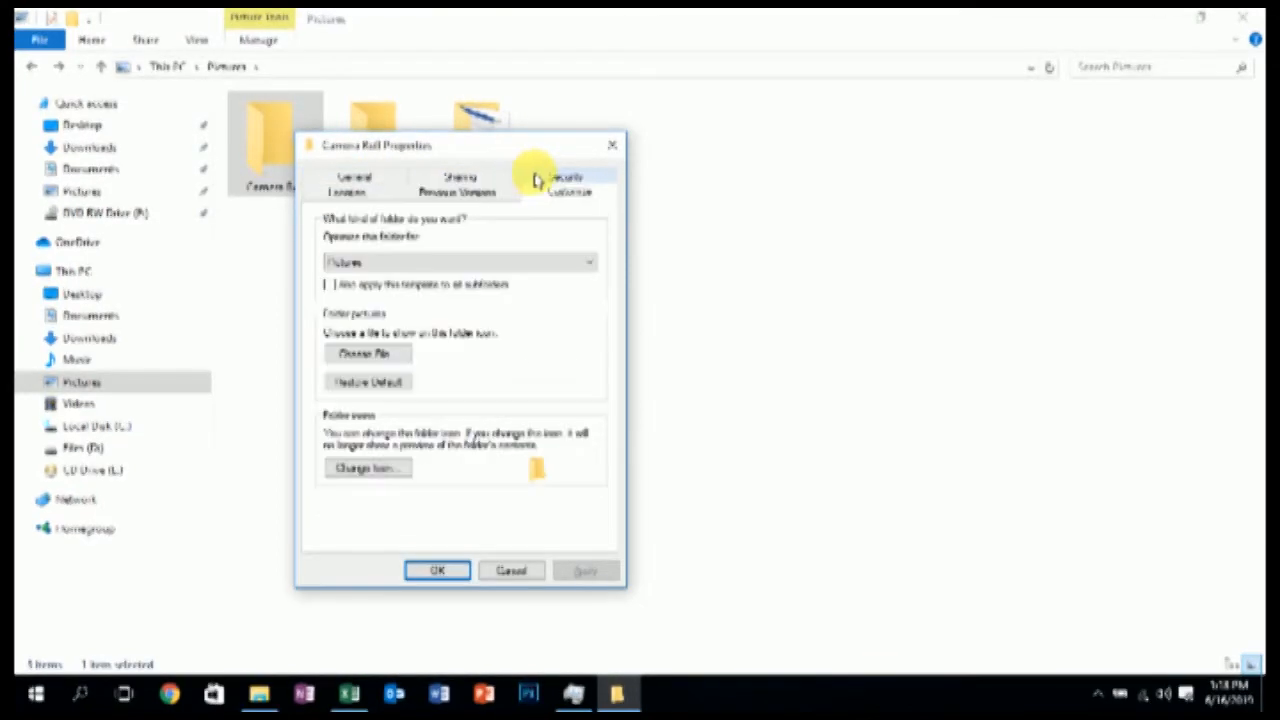